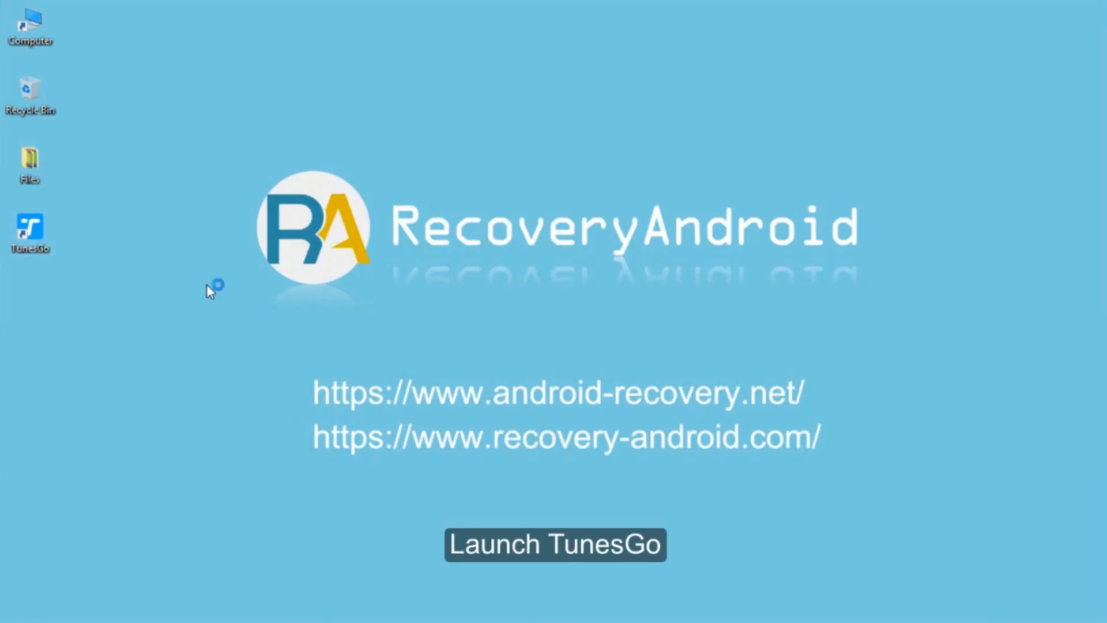
Step: Launch Wondershare TunesGo from the desktop with the Galaxy S5 connected by USB
click(555, 544)
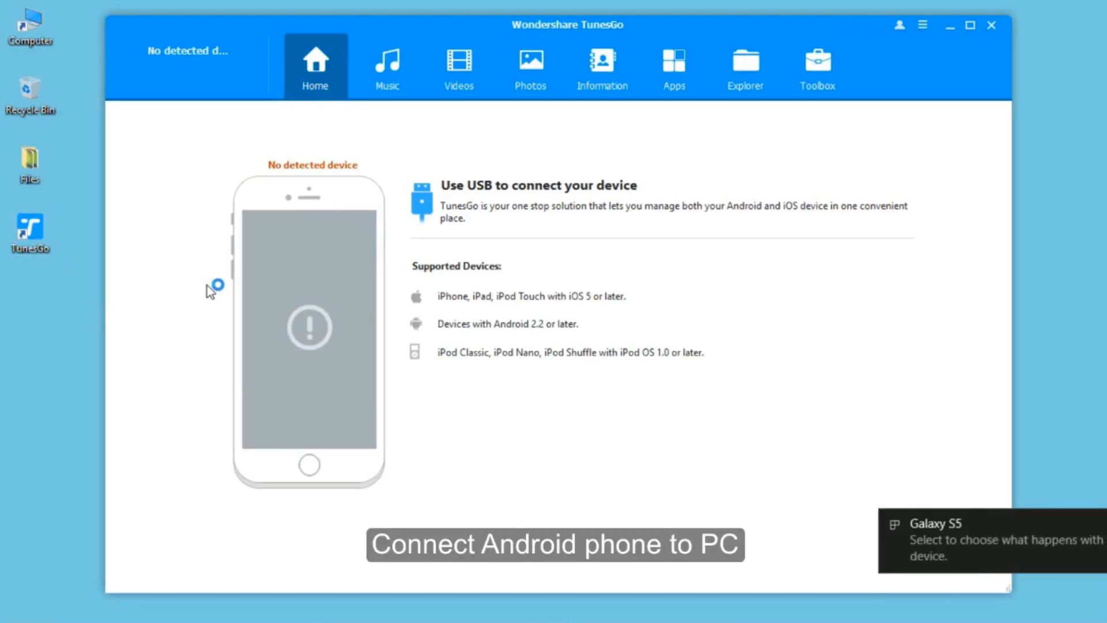
mouse_move(337, 277)
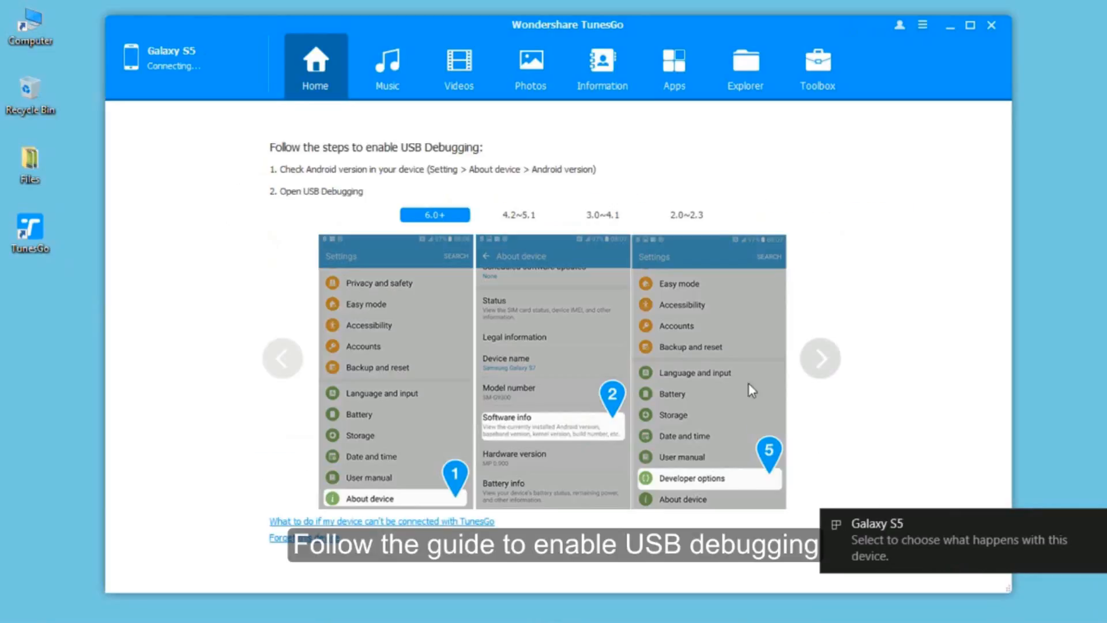
mouse_move(897, 413)
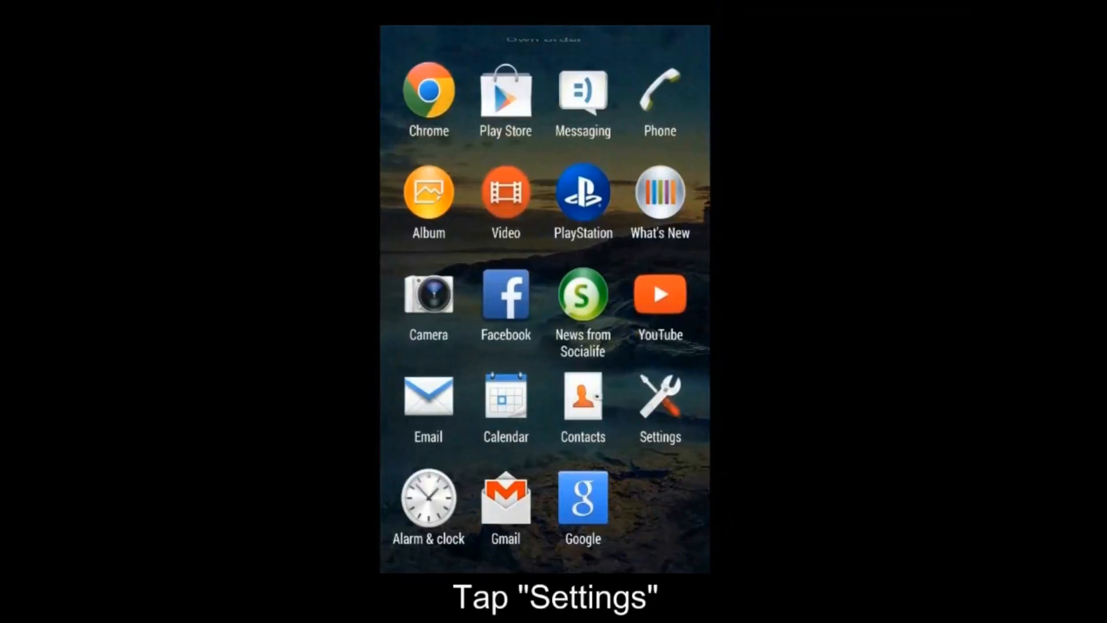
Step: Reach the Build number entry under About phone in the phone's Settings
click(660, 393)
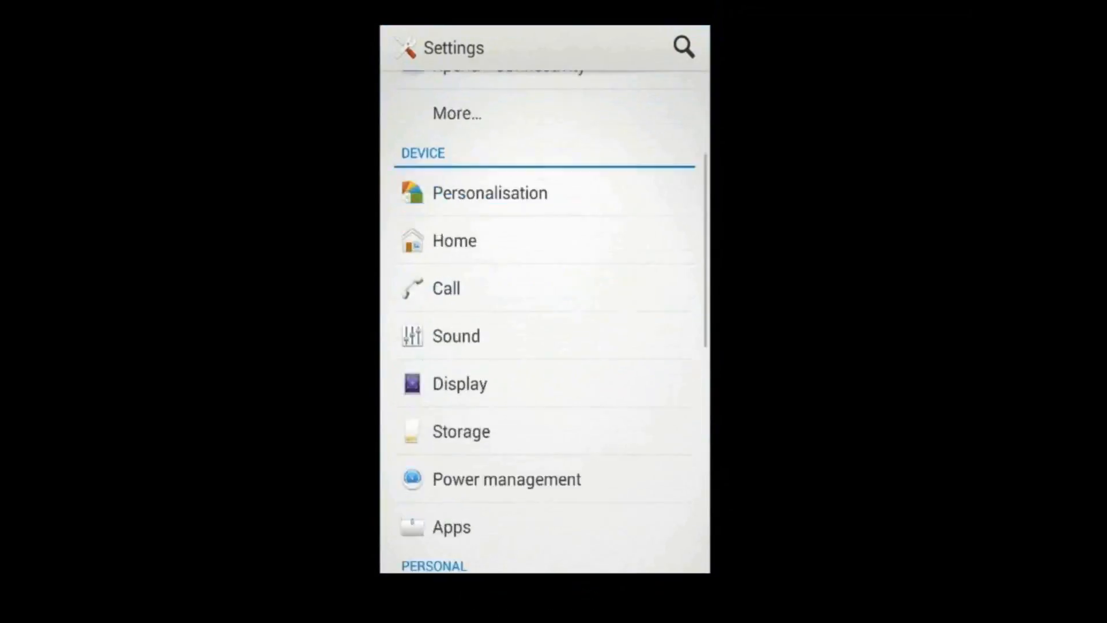
scroll(down, 3)
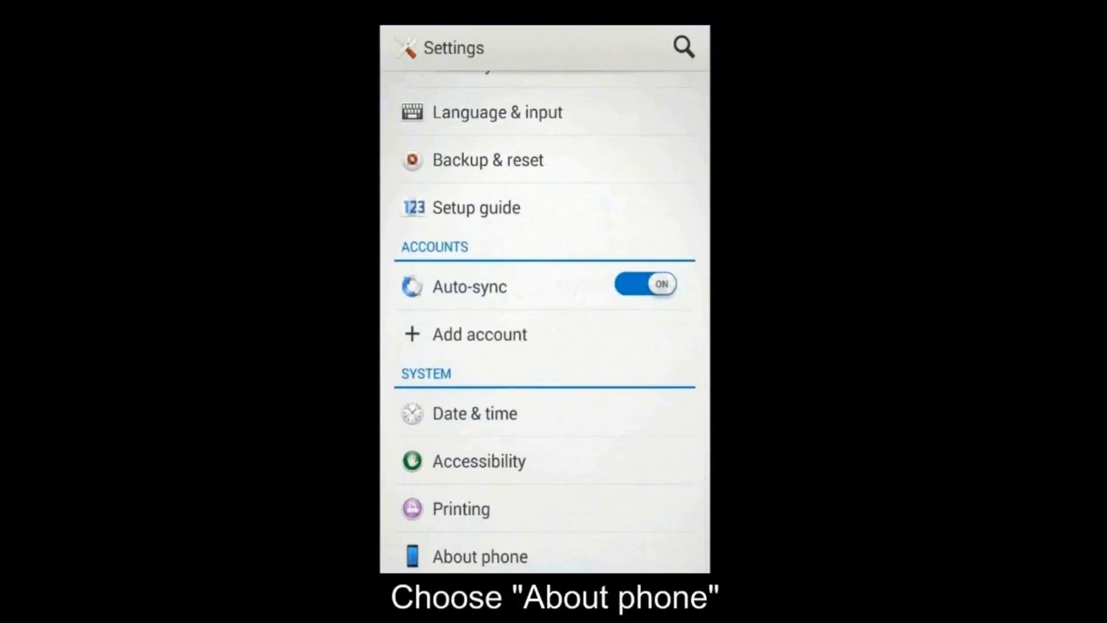
click(480, 555)
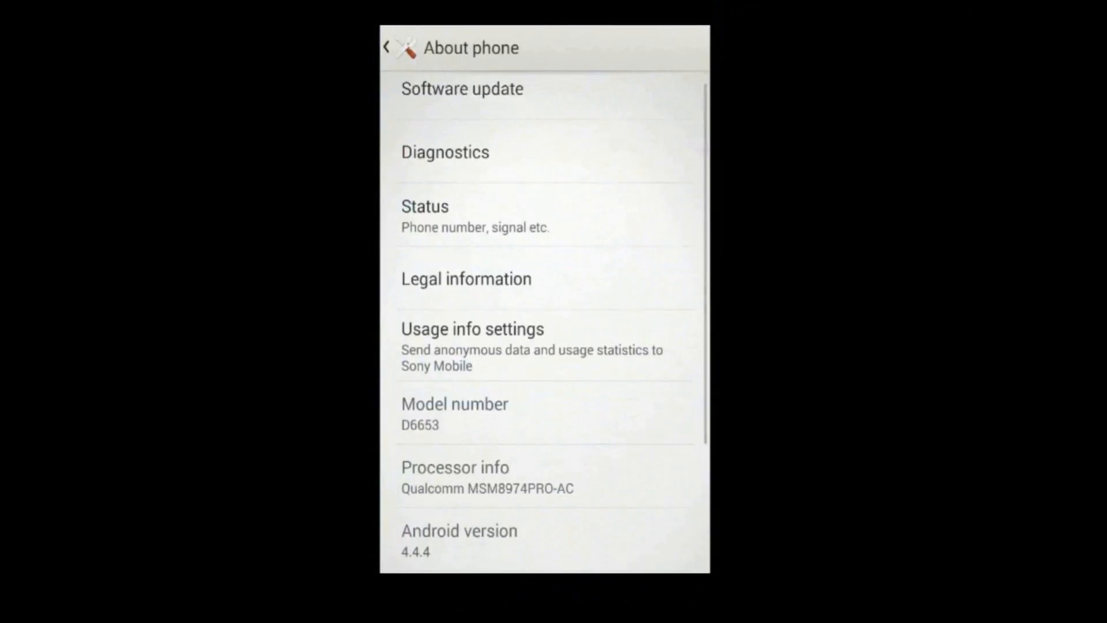
scroll(down, 3)
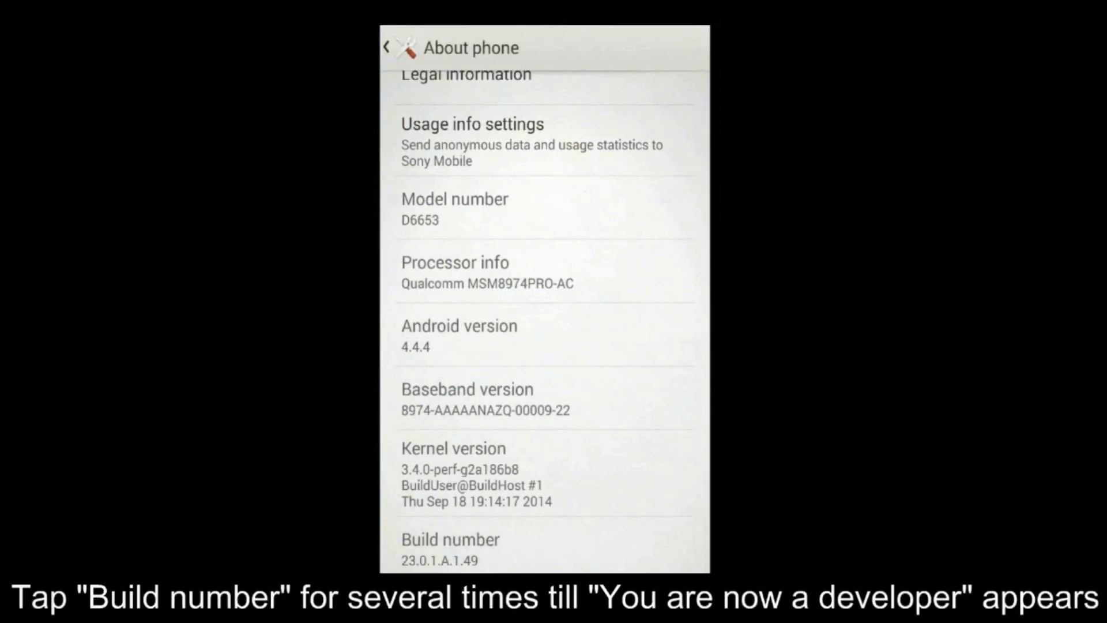
Step: Tap Build number repeatedly until 'You are now a developer!' appears
click(449, 550)
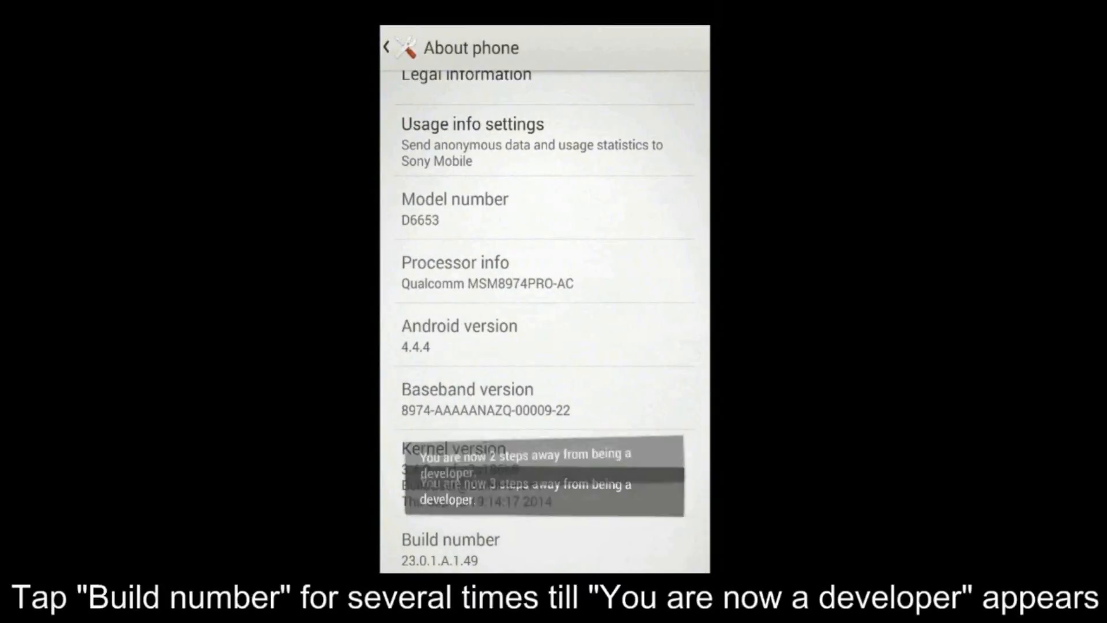
click(450, 550)
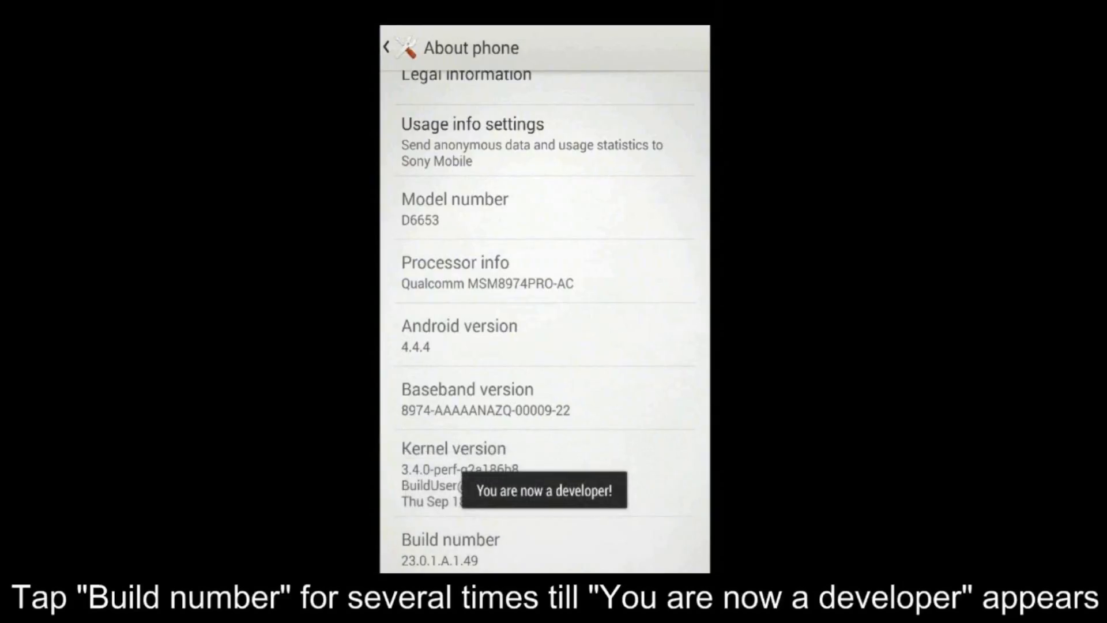
click(387, 47)
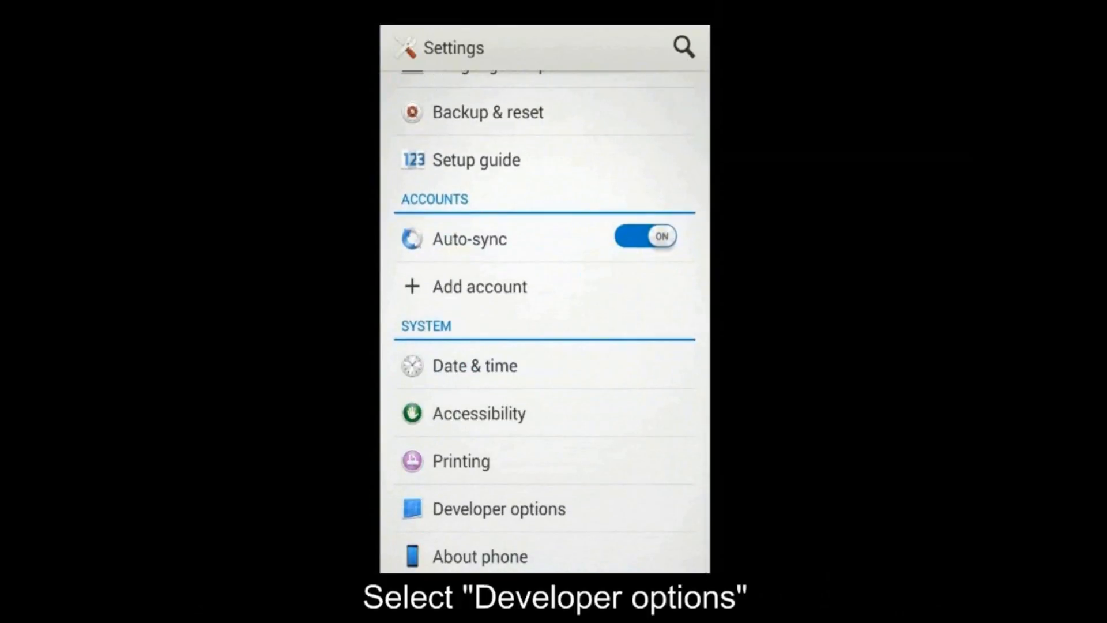
Step: Switch on USB debugging in the phone's Developer options
click(498, 508)
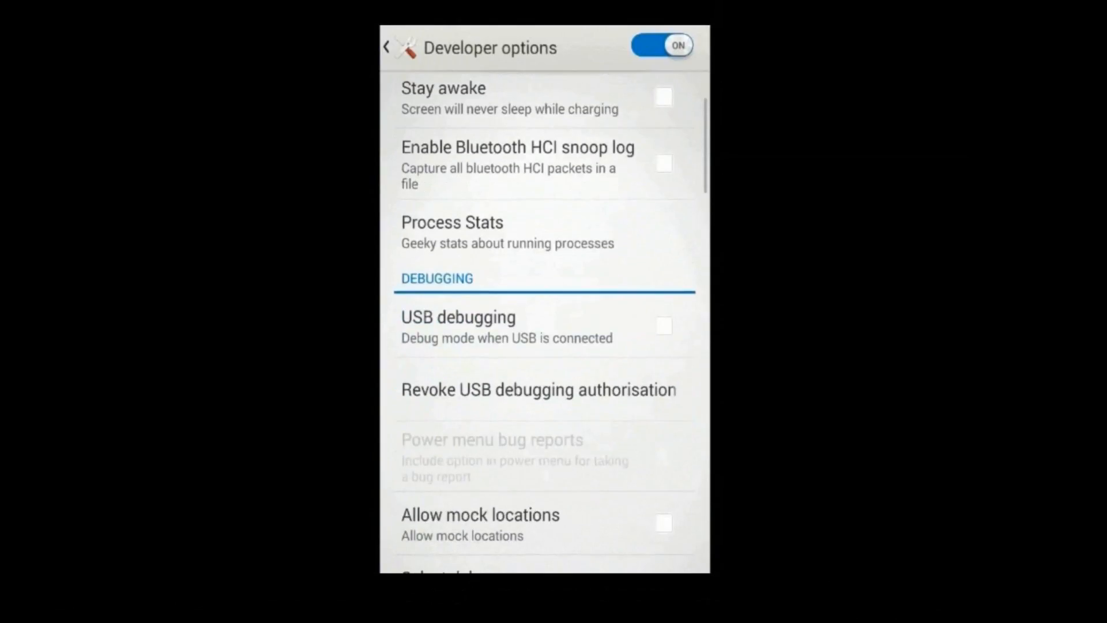
click(663, 325)
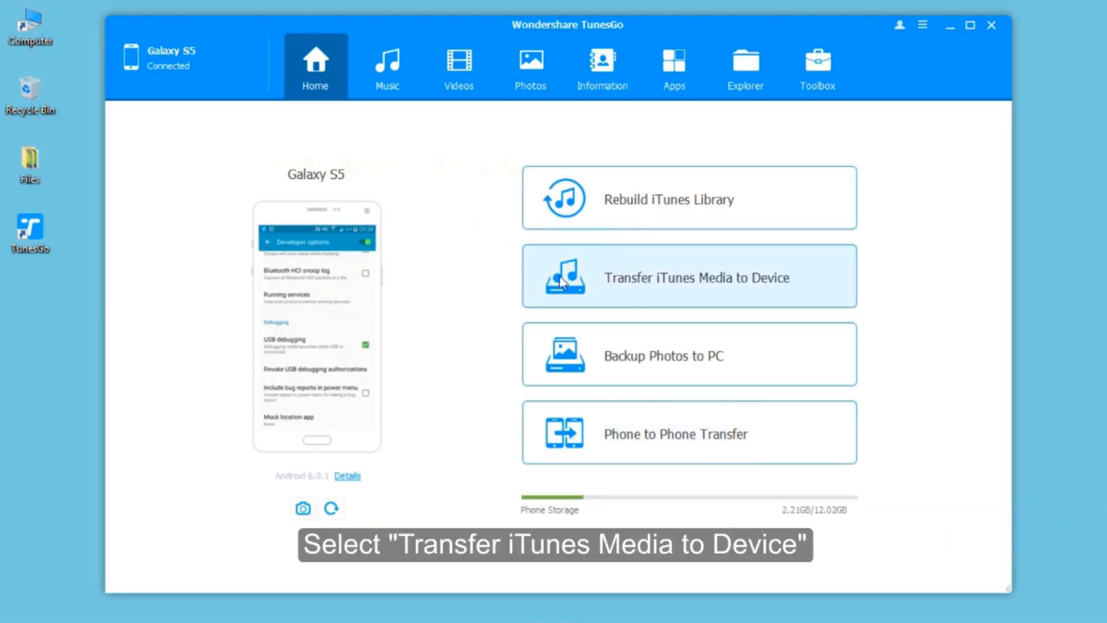
mouse_move(689, 286)
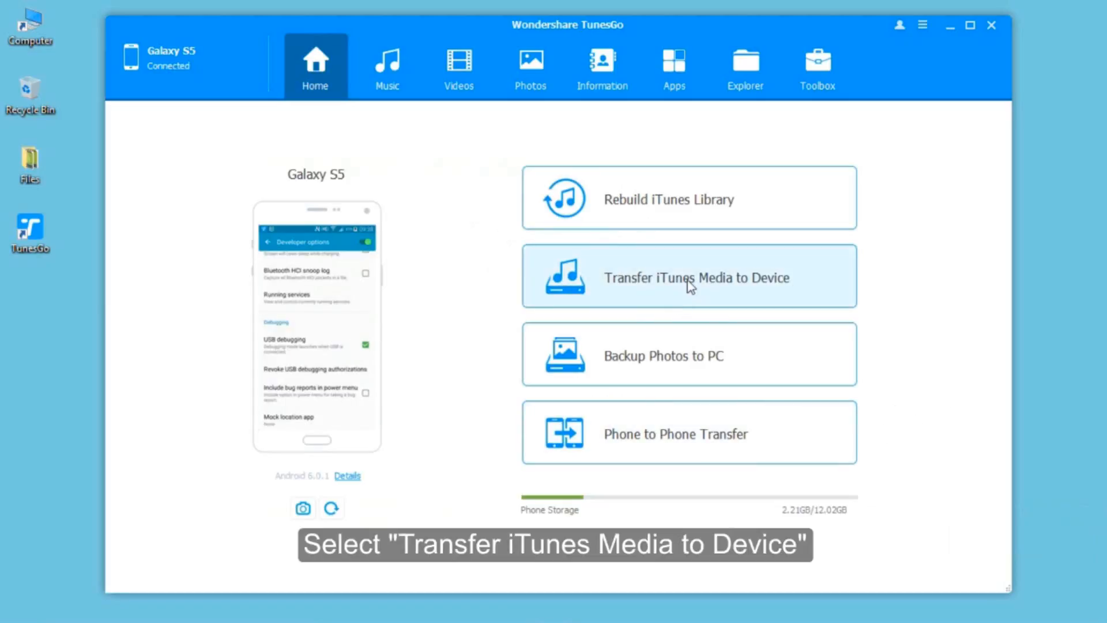
Step: Start Transfer iTunes Media to Device for the Galaxy S5, listing the entire 199-item library
click(688, 276)
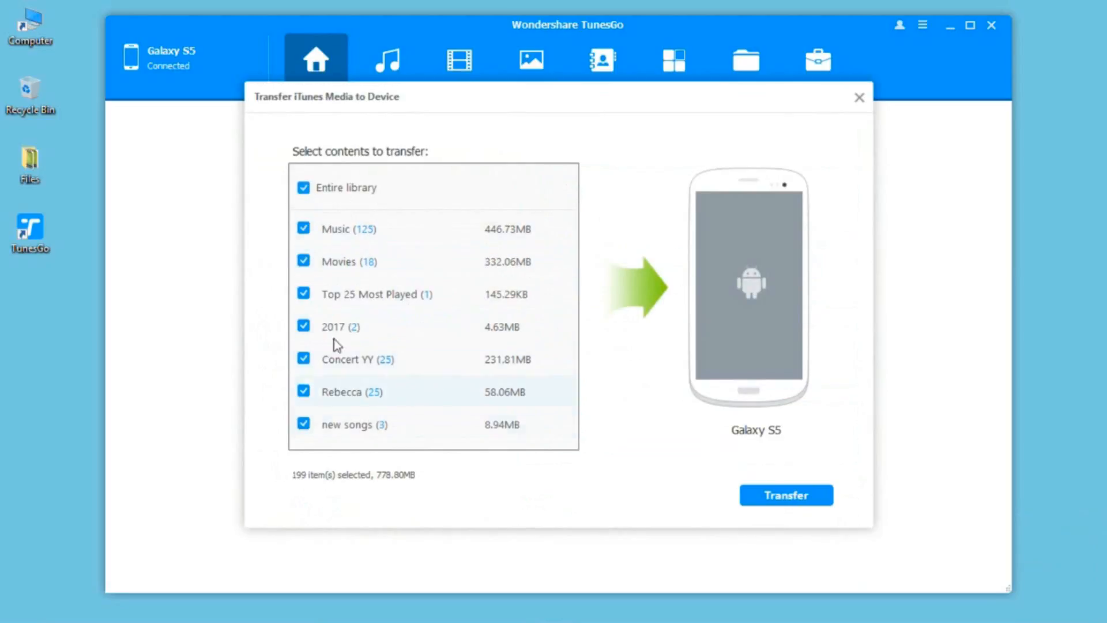
Step: Select only Music (125 items, 446.73MB) instead of the entire library and begin the transfer
click(303, 186)
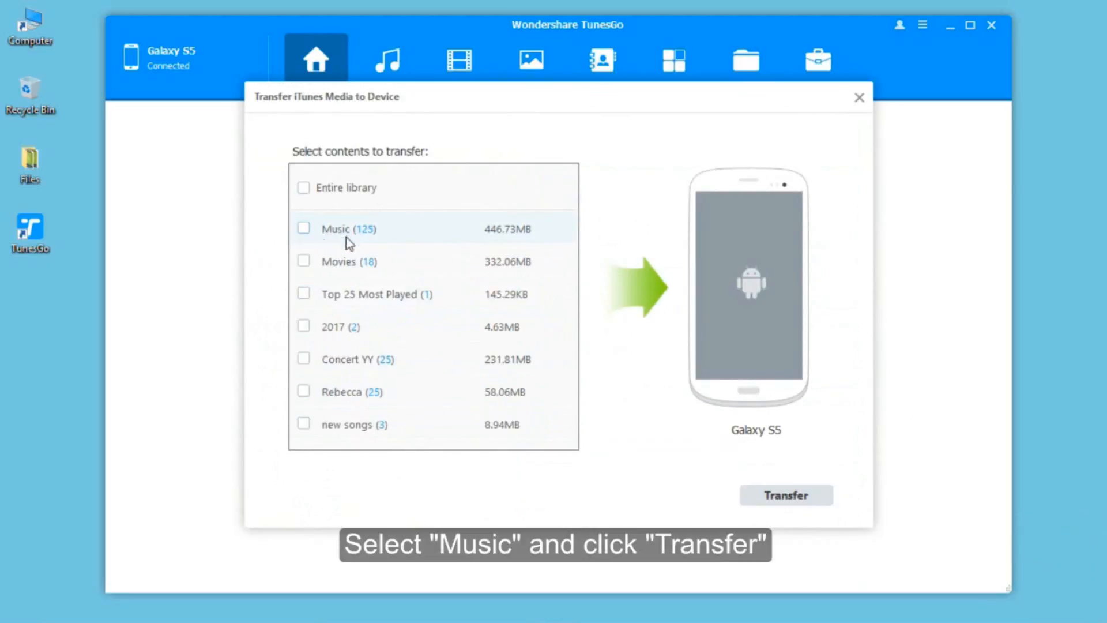
click(304, 227)
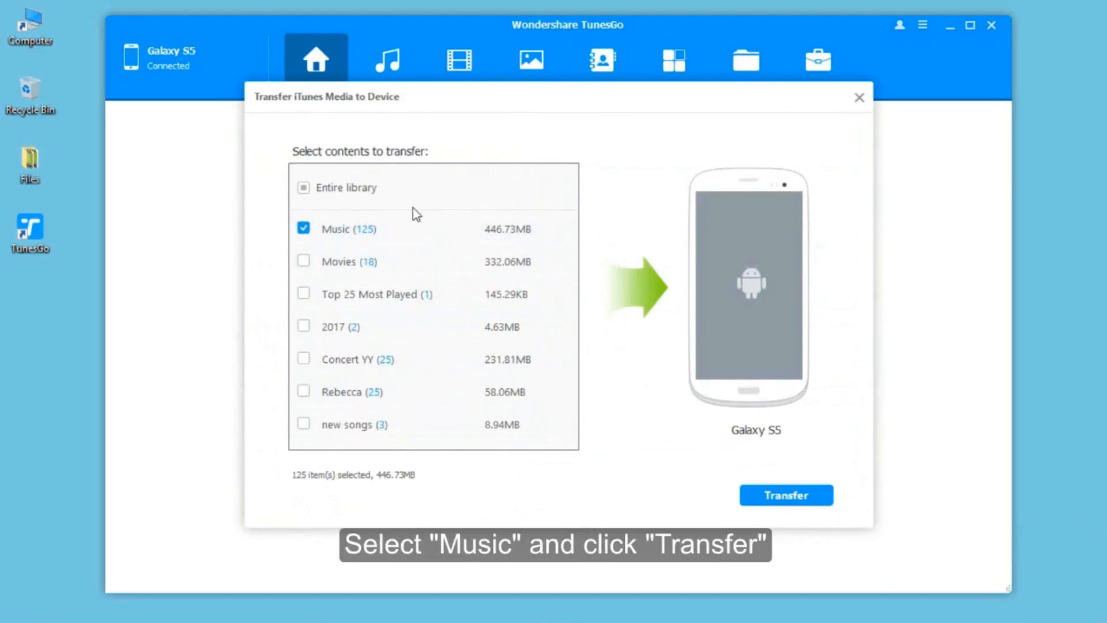
click(784, 494)
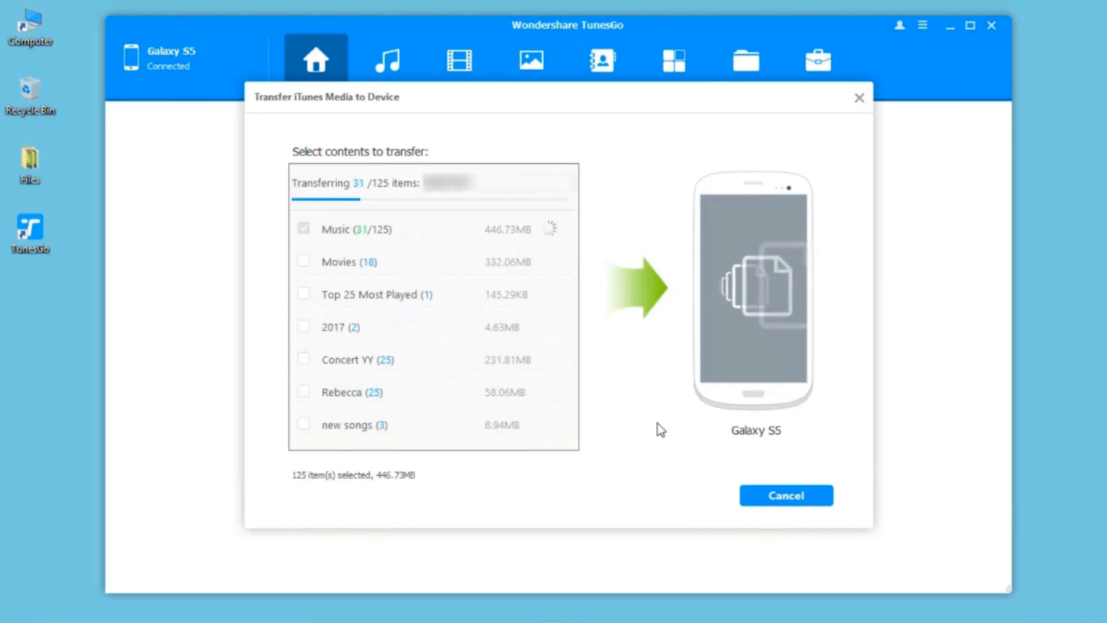
mouse_move(603, 314)
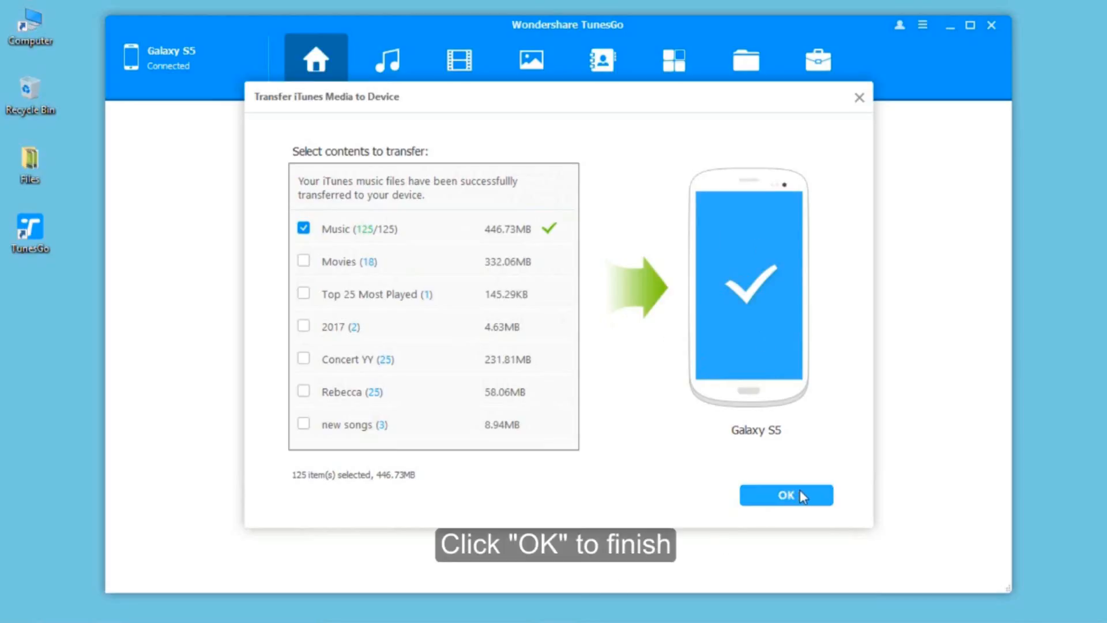
Step: Confirm the completed transfer of all 125 tracks and return to the home screen
click(786, 494)
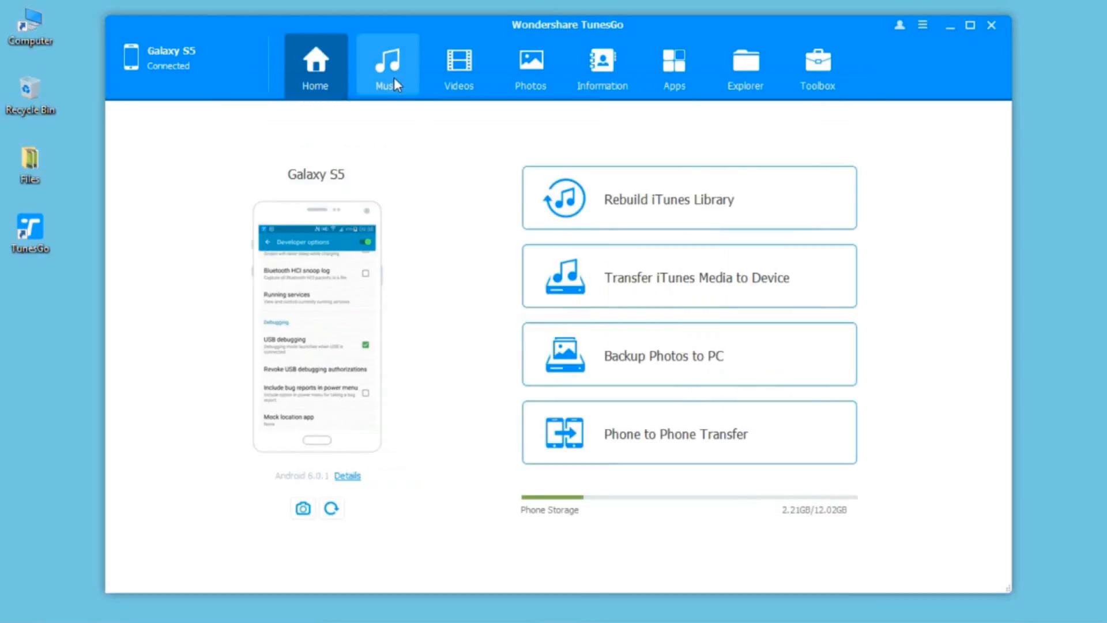
click(387, 65)
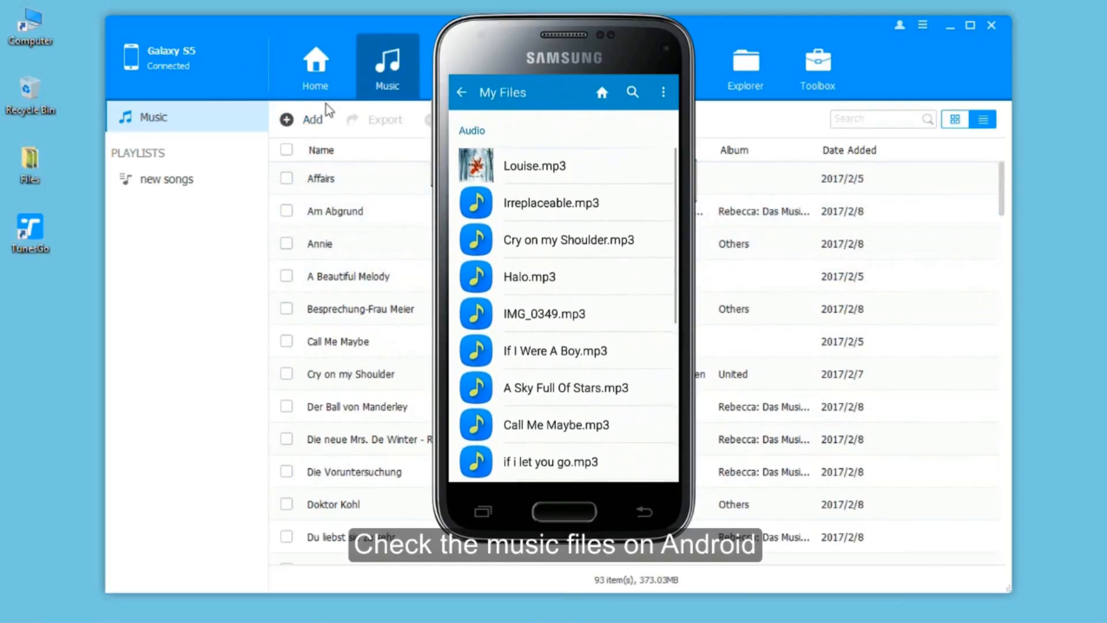
click(316, 65)
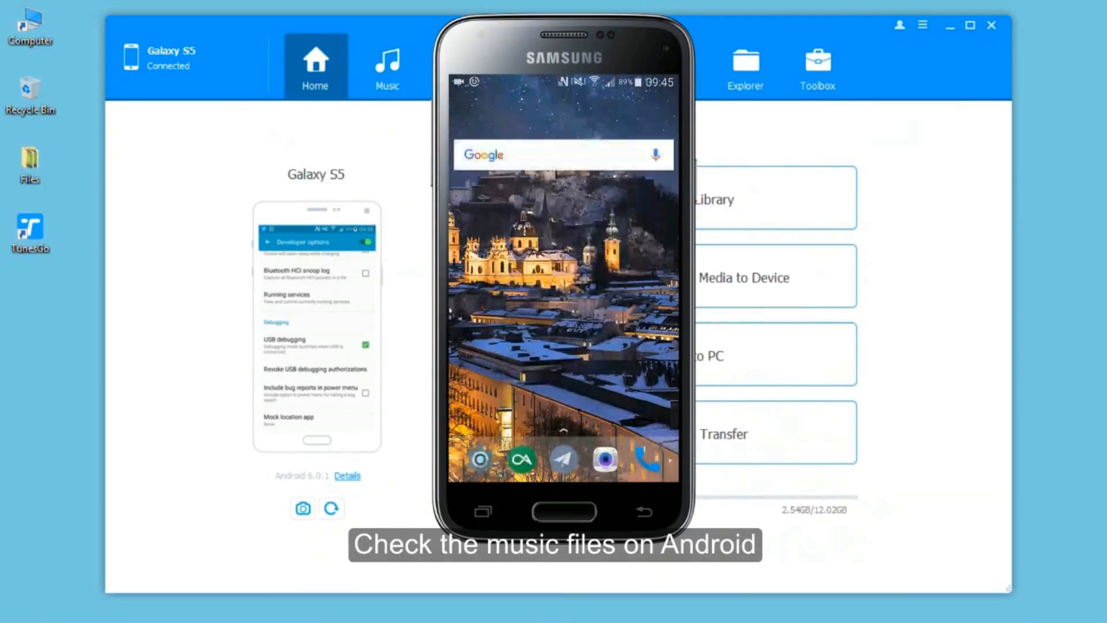